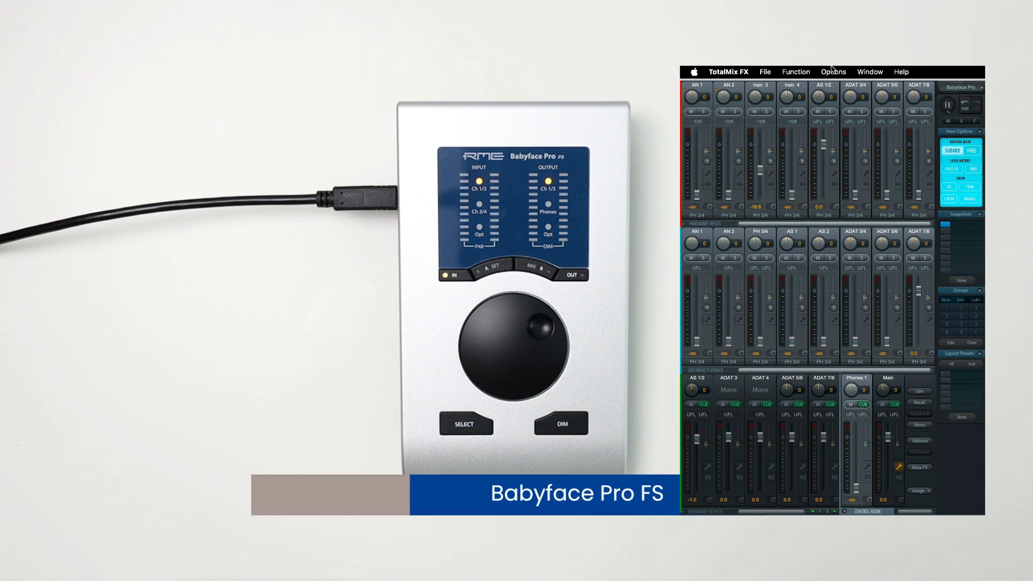
Open the Options menu in TotalMix FX.
{"action": "left_click", "coordinate": [833, 71]}
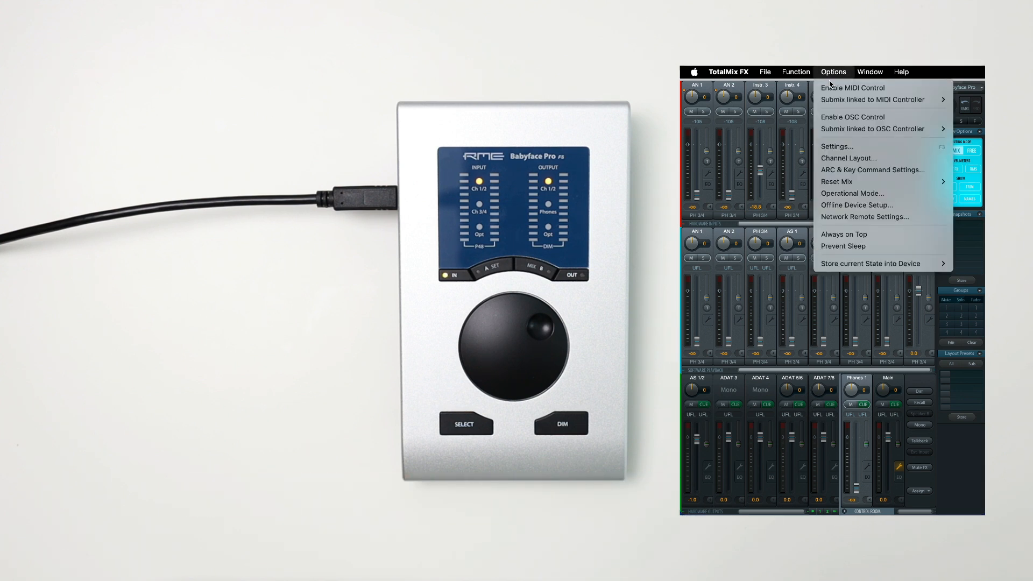
{"action": "mouse_move", "coordinate": [883, 99]}
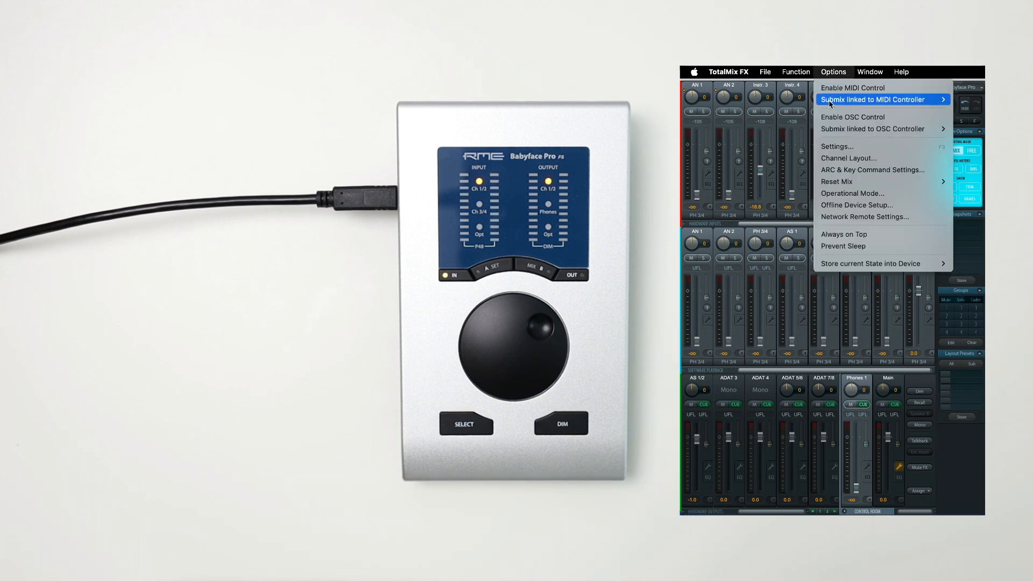
{"action": "mouse_move", "coordinate": [871, 169]}
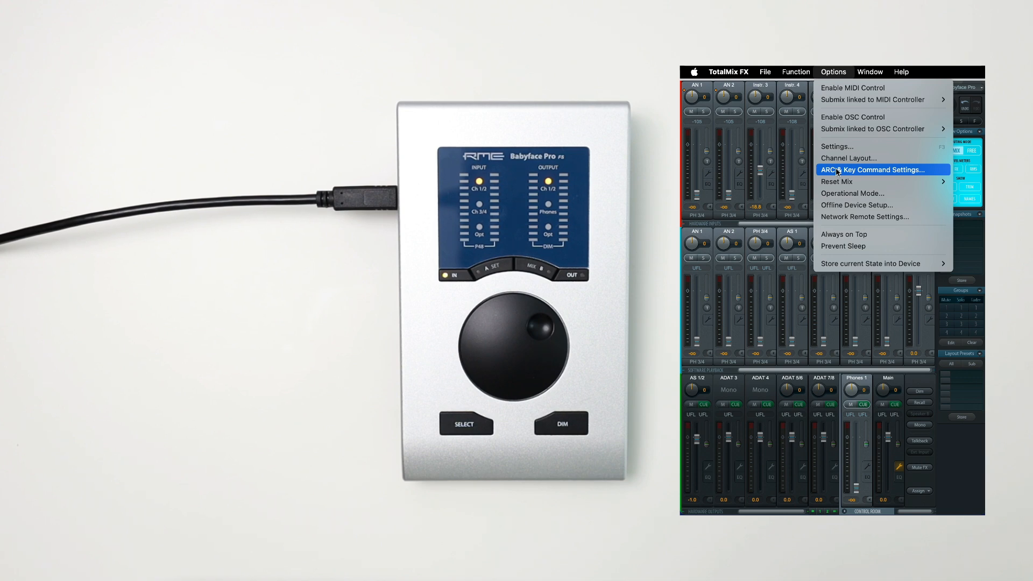
Choose ARC & Key Command Settings... to open the Babyface Pro remote settings.
{"action": "left_click", "coordinate": [872, 170]}
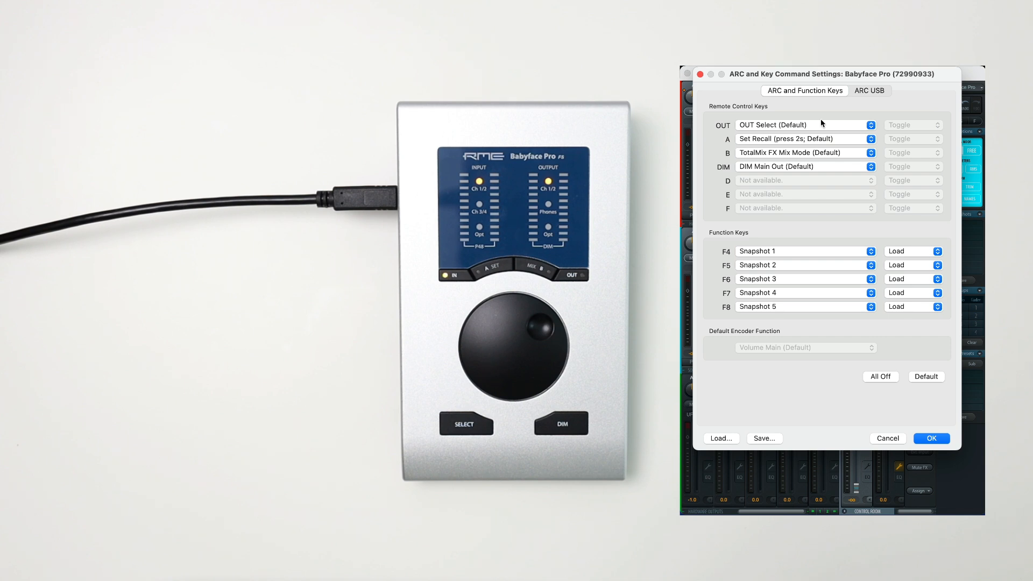
Set remote key A to Phantom 1 (Toggle) and show key B's function list.
{"action": "left_click", "coordinate": [804, 124]}
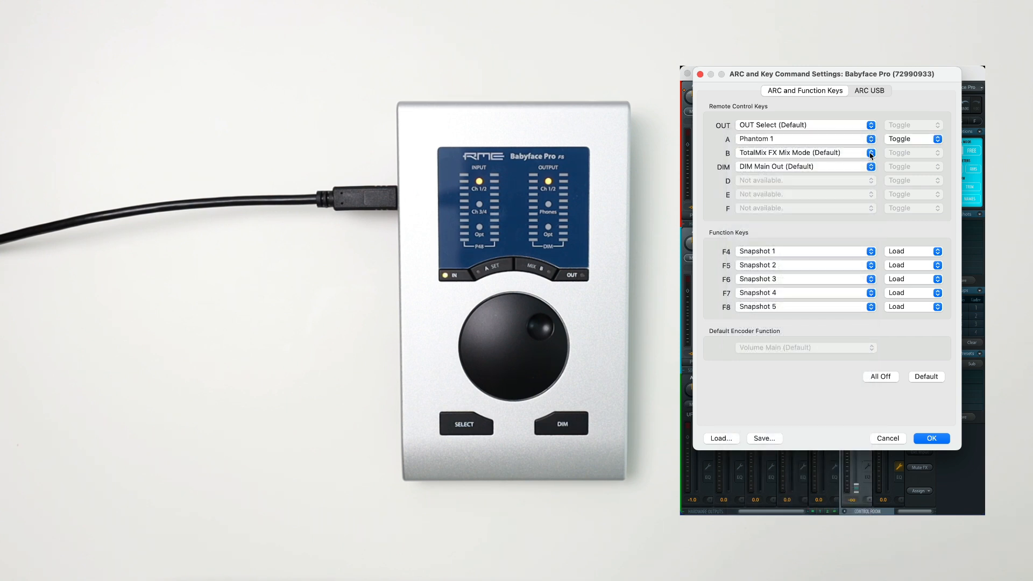
{"action": "left_click", "coordinate": [871, 152]}
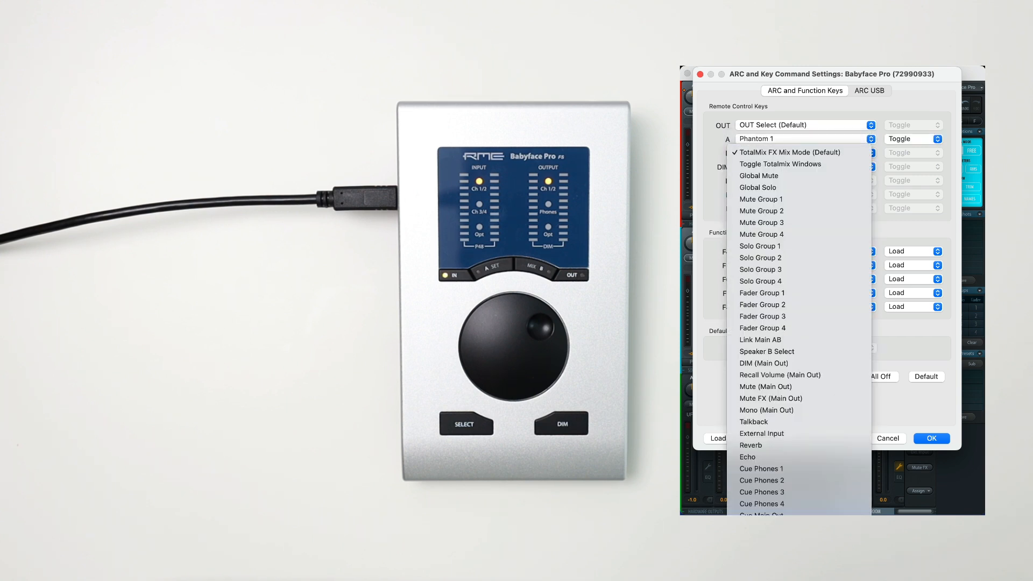